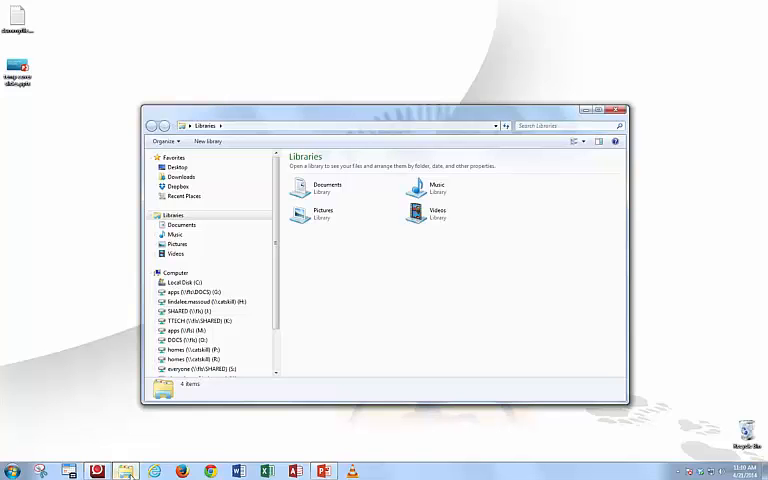
mouse_move(124, 470)
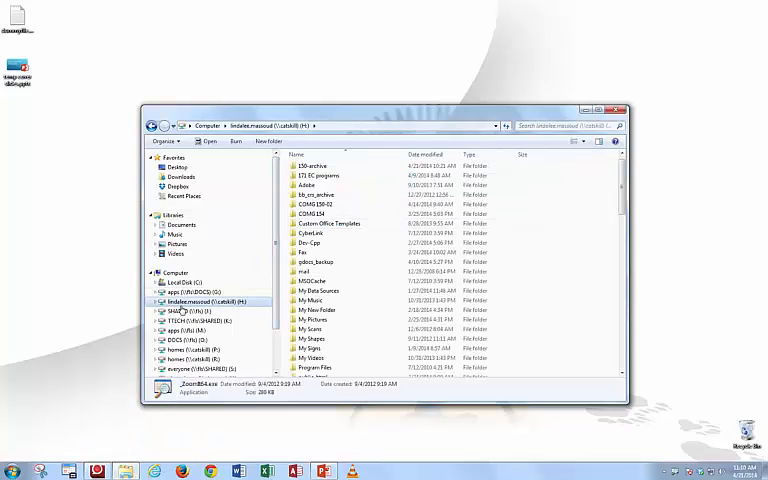
Scroll down through the H drive's folder and file list
scroll("down", 3)
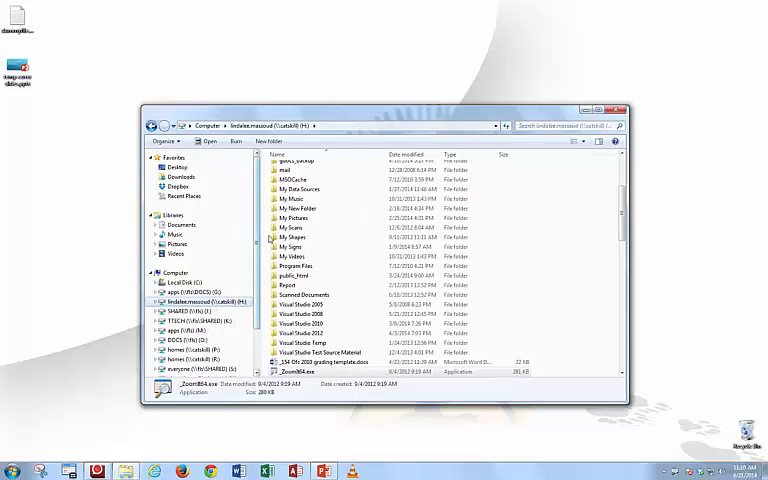
mouse_move(648, 186)
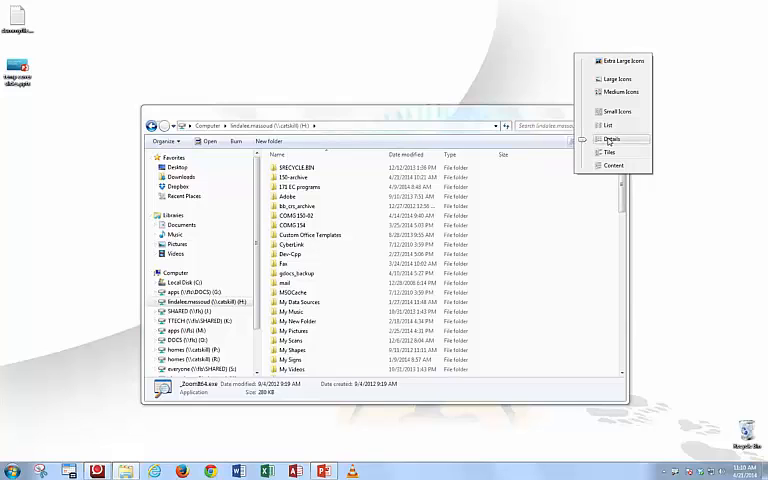
Switch the H drive listing to Details view with name, date modified and type columns
left_click(612, 138)
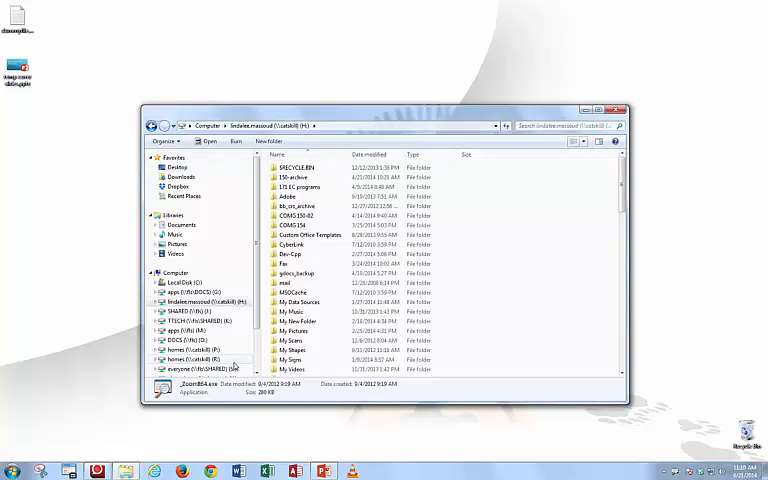
mouse_move(70, 404)
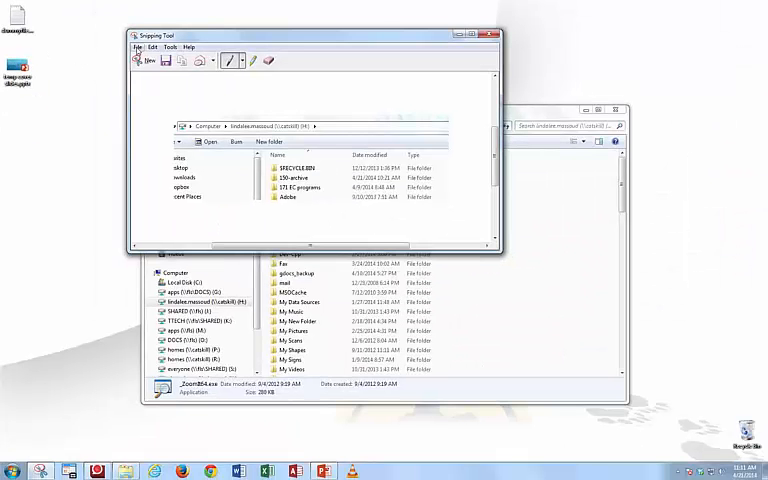
Save the captured snip as an image file on the desktop via File > Save As
left_click(138, 48)
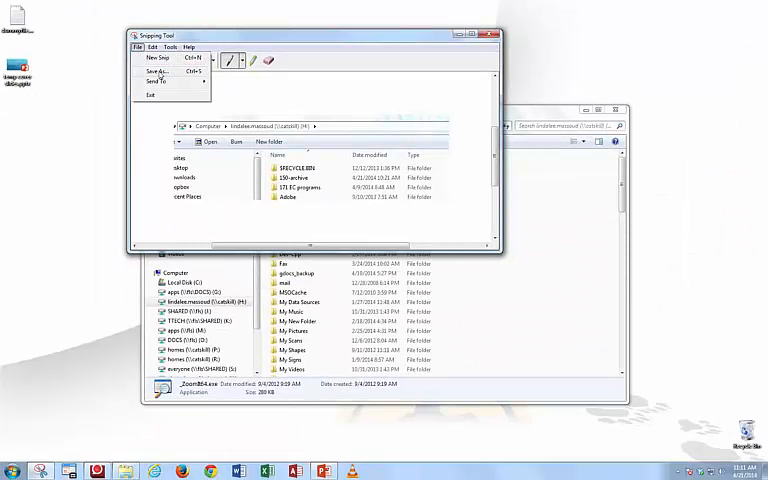
left_click(156, 72)
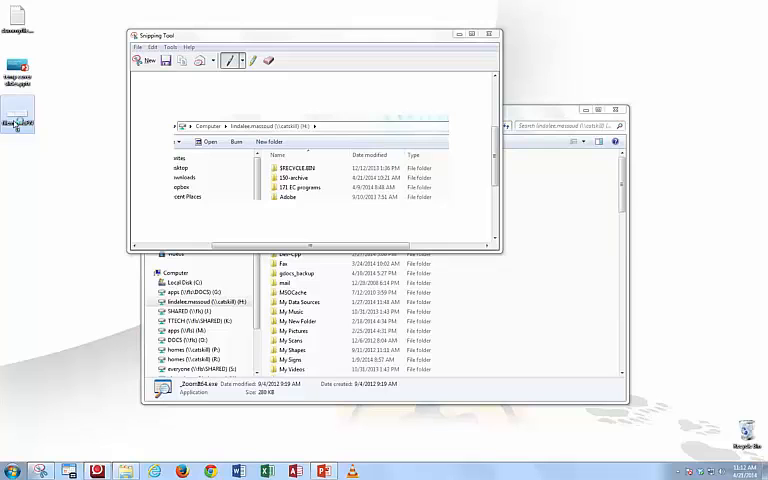
mouse_move(18, 120)
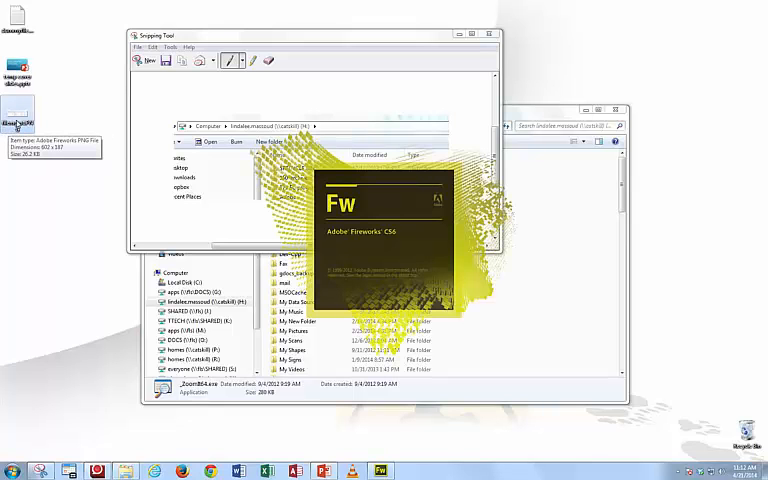
Open the saved snip image from the desktop's right-click menu to check the capture
right_click(16, 116)
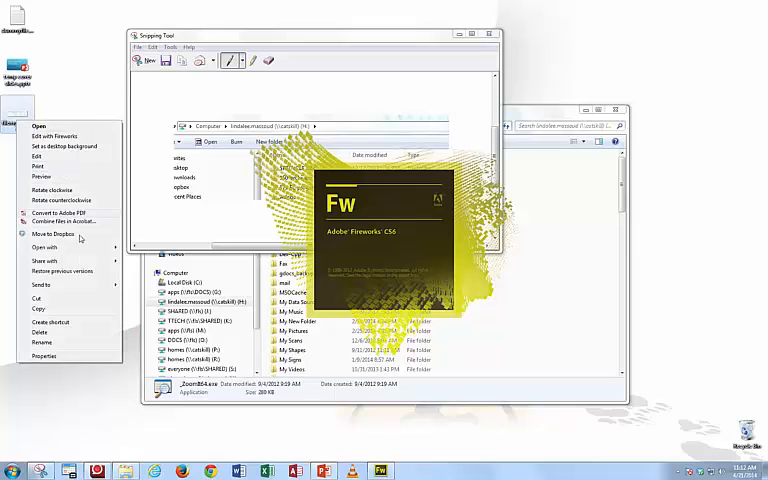
mouse_move(44, 246)
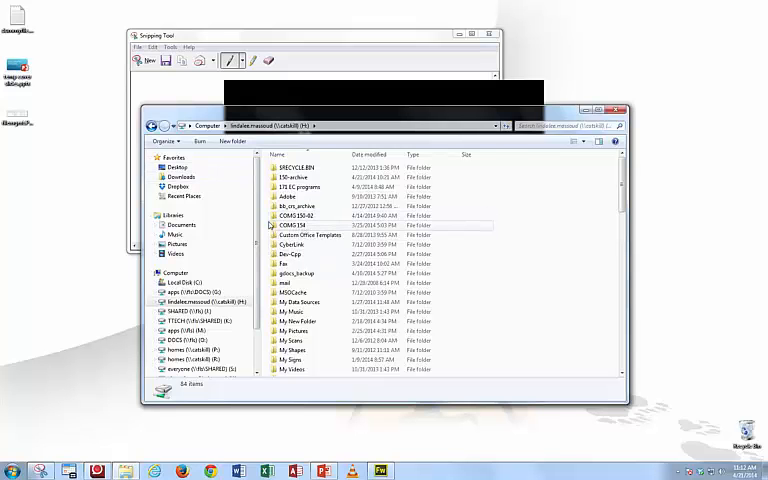
left_click(292, 224)
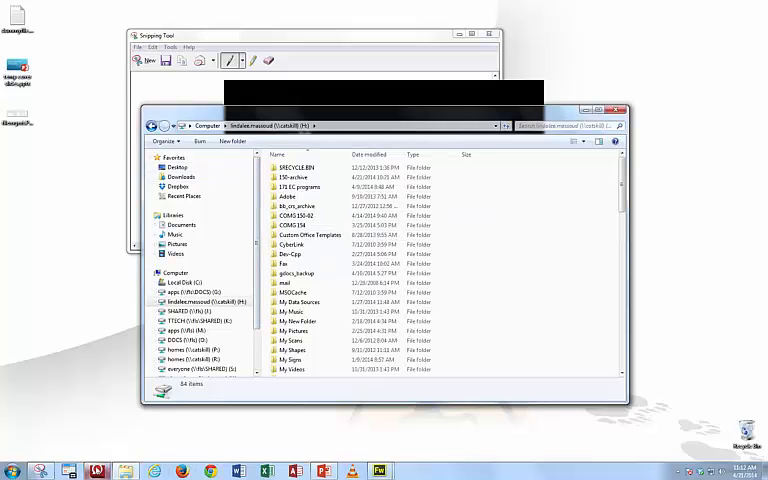